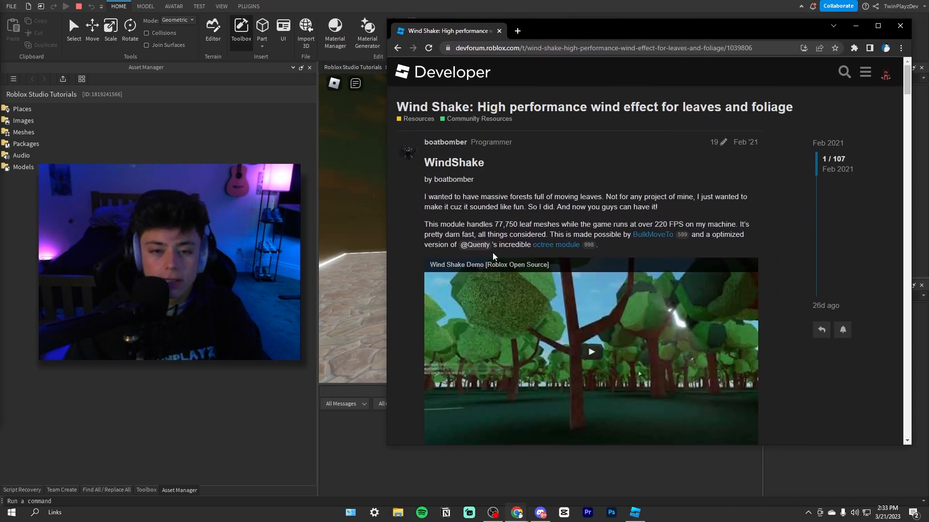
Scroll the WindShake forum post and play the example showcase video
{"action": "scroll", "scroll_direction": "down", "scroll_amount": 3}
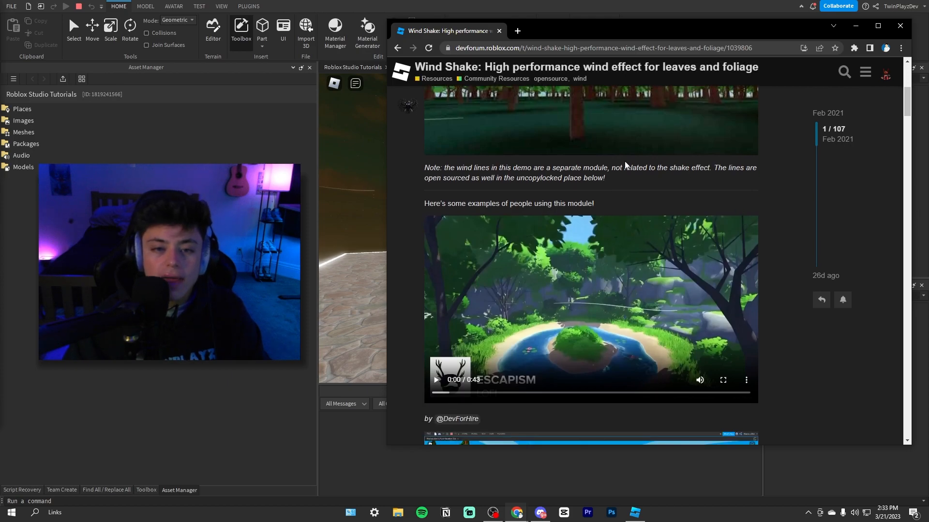
{"action": "scroll", "scroll_direction": "down", "scroll_amount": 3}
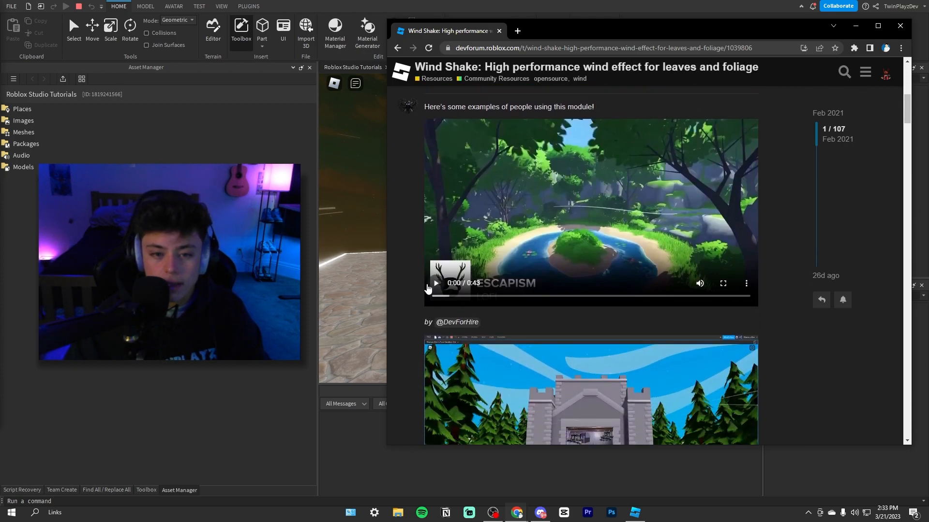
{"action": "left_click", "coordinate": [435, 283]}
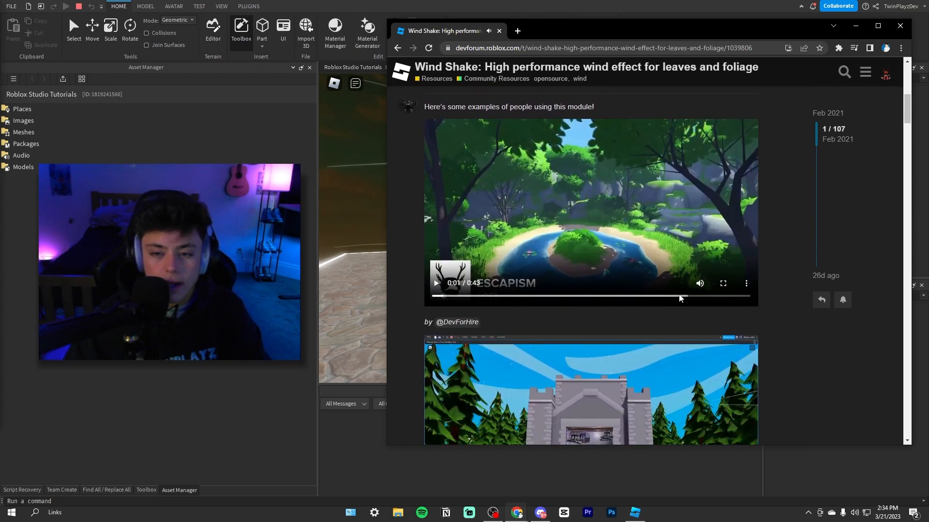
{"action": "left_click", "coordinate": [436, 283]}
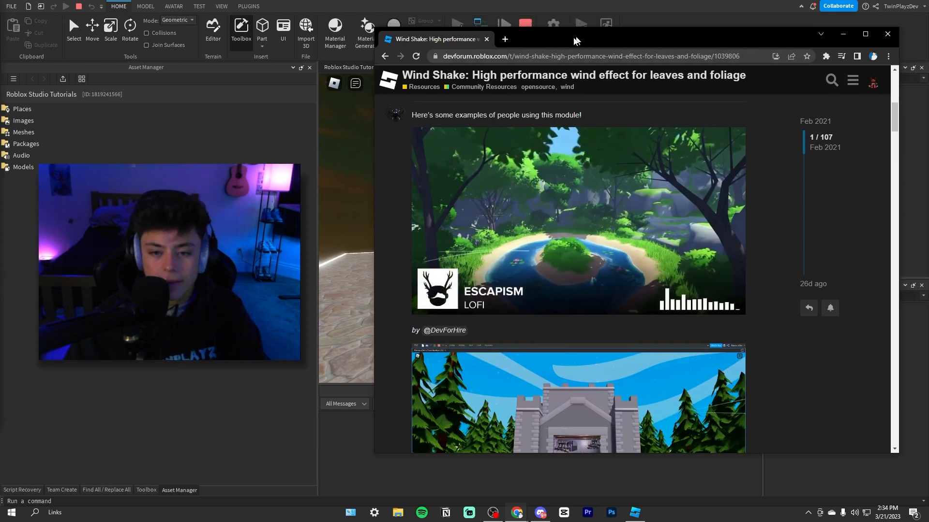
Open the WindShake library page from the post, then close it
{"action": "scroll", "scroll_direction": "down", "scroll_amount": 3}
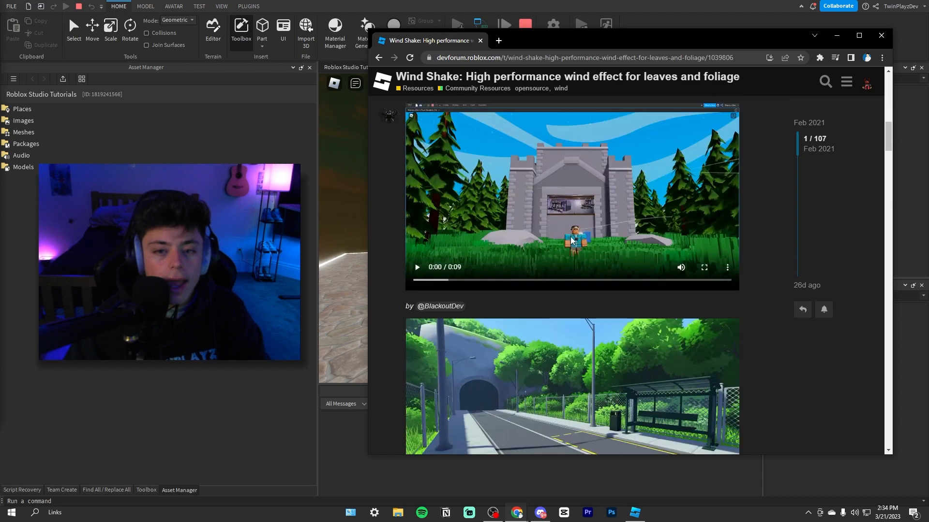
{"action": "scroll", "scroll_direction": "down", "scroll_amount": 3}
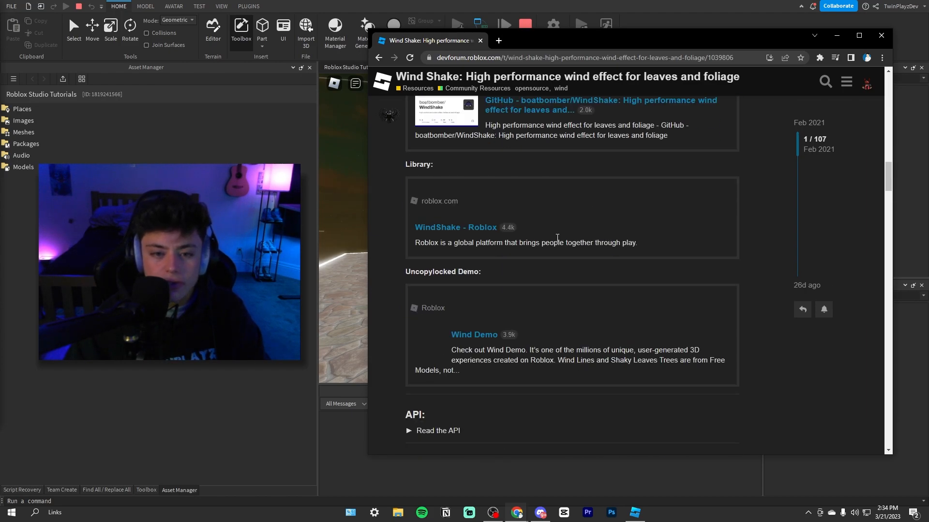
{"action": "scroll", "scroll_direction": "down", "scroll_amount": 3}
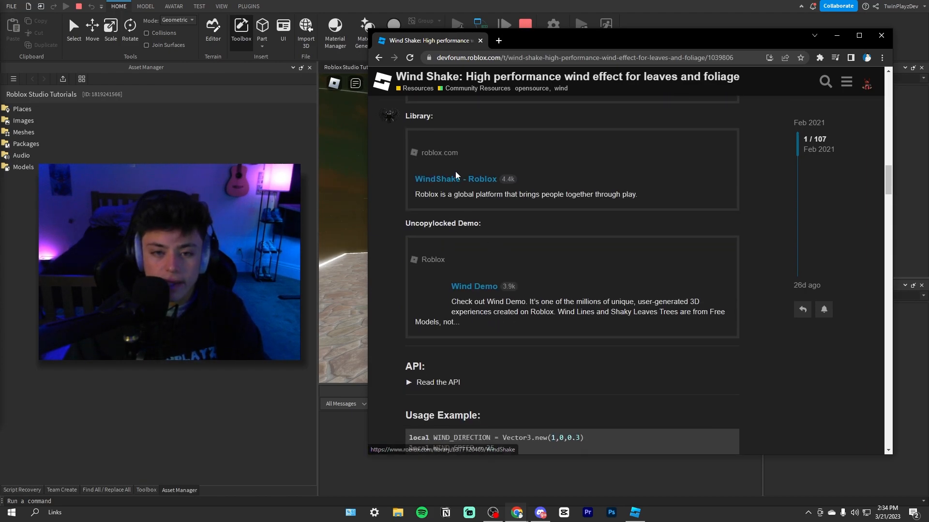
{"action": "left_click", "coordinate": [455, 178]}
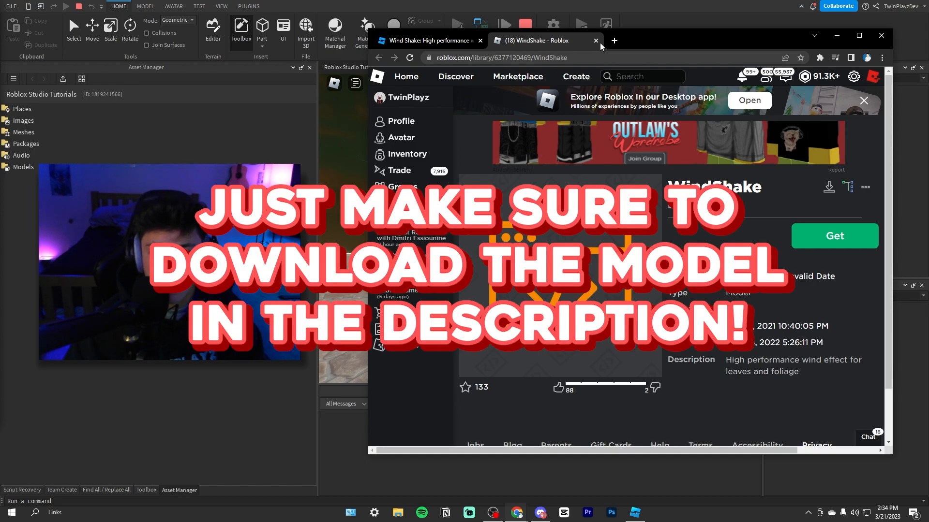
{"action": "left_click", "coordinate": [595, 40]}
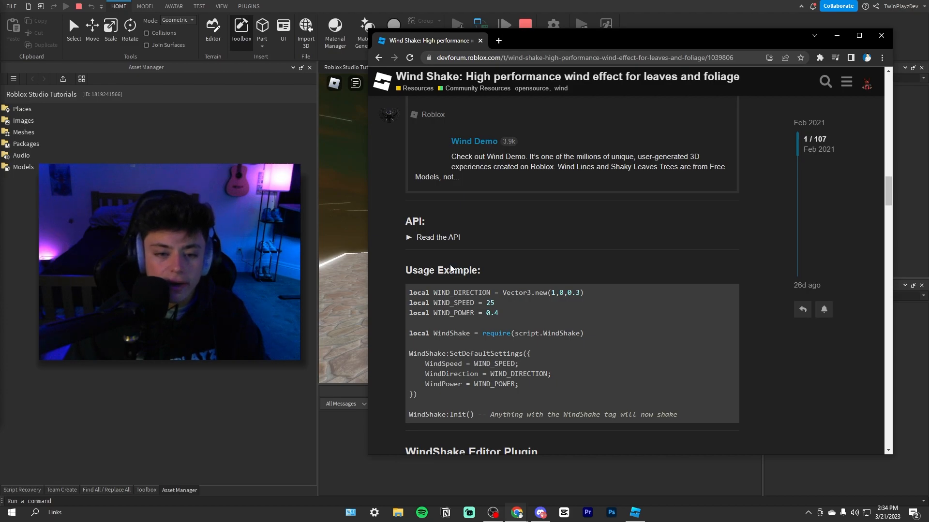
Scroll to the end of the post to reach the 'Get this plugin here!' link
{"action": "scroll", "scroll_direction": "down", "scroll_amount": 3}
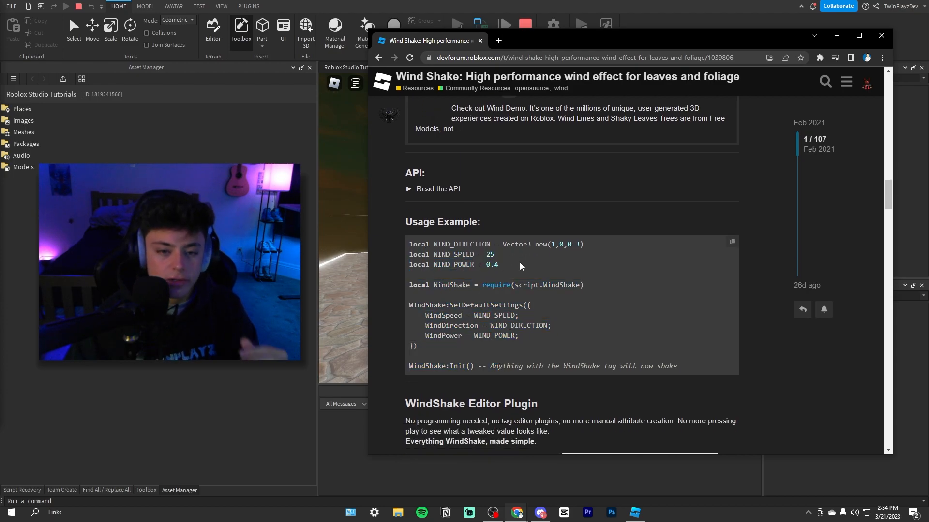
{"action": "scroll", "scroll_direction": "down", "scroll_amount": 3}
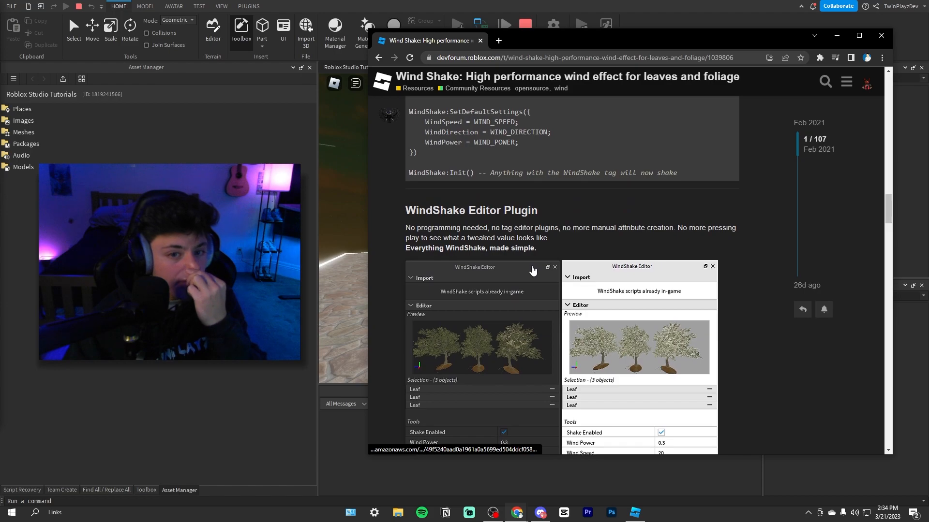
{"action": "mouse_move", "coordinate": [585, 253]}
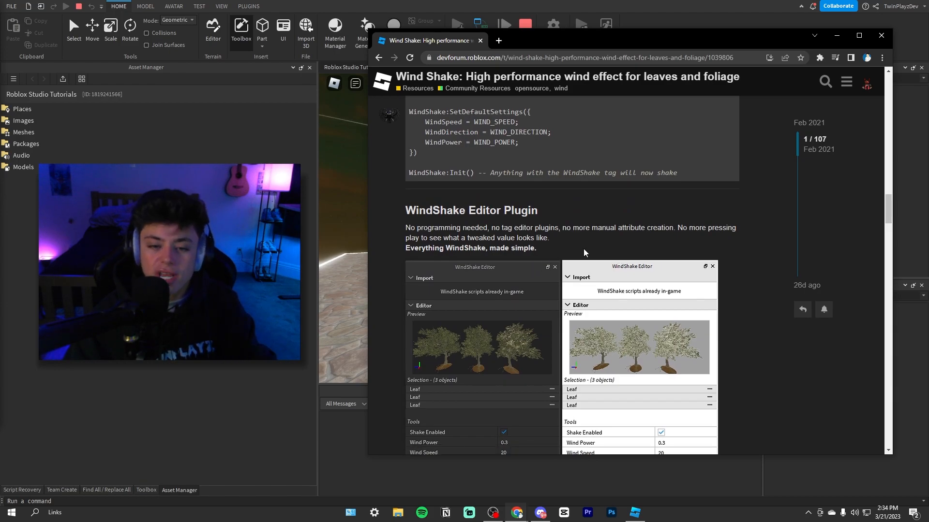
{"action": "scroll", "scroll_direction": "down", "scroll_amount": 3}
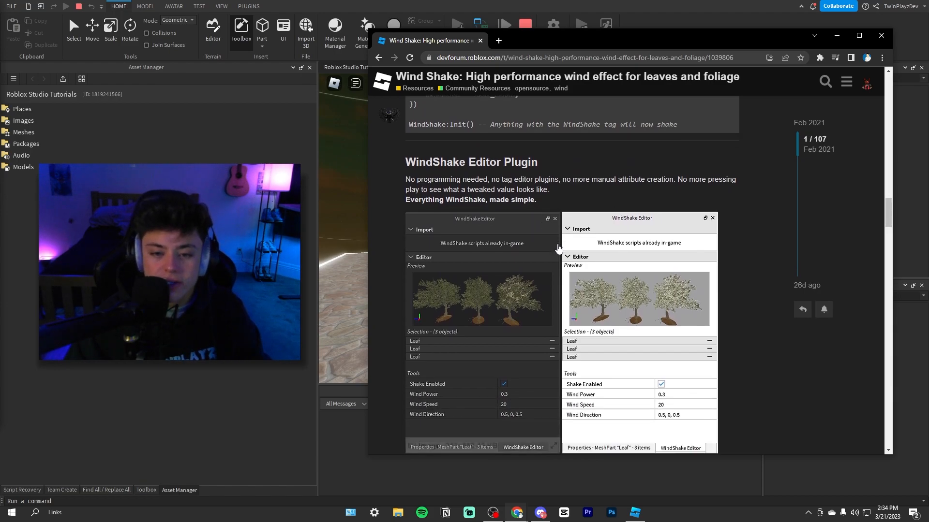
{"action": "scroll", "scroll_direction": "down", "scroll_amount": 3}
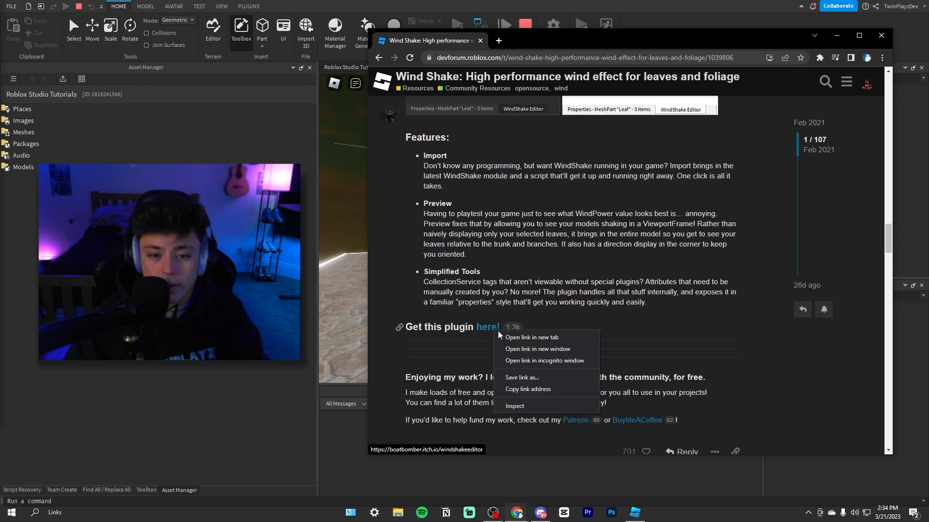
Open the itch.io WindShake Editor page ($1.00) in a new tab and scroll through it
{"action": "left_click", "coordinate": [530, 337]}
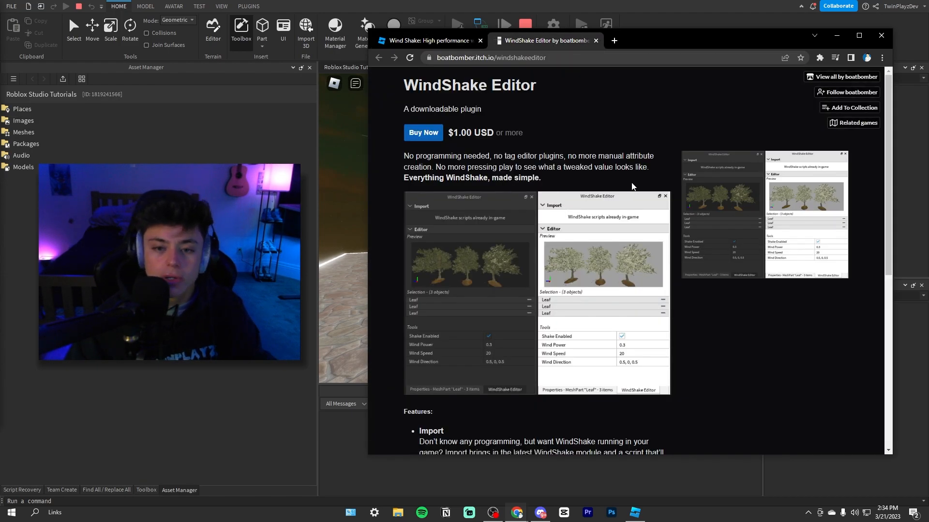
{"action": "mouse_move", "coordinate": [509, 238]}
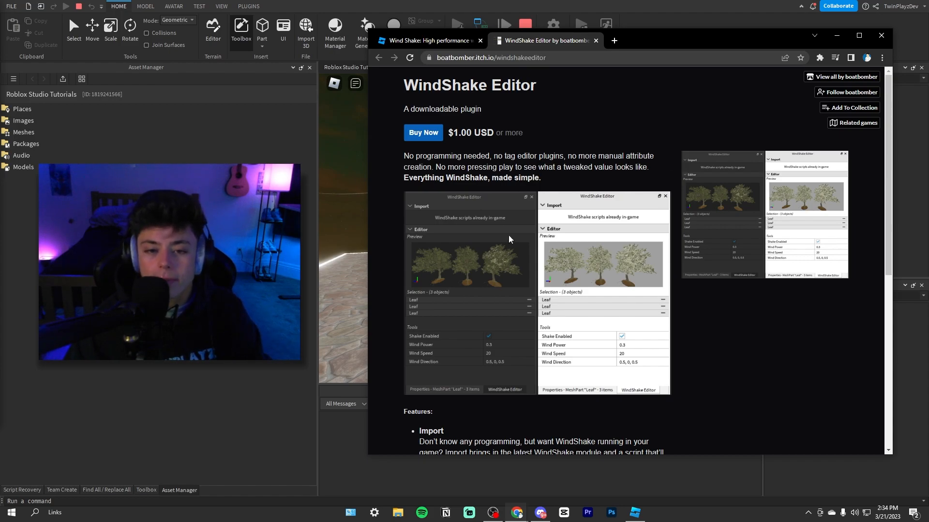
{"action": "mouse_move", "coordinate": [583, 186]}
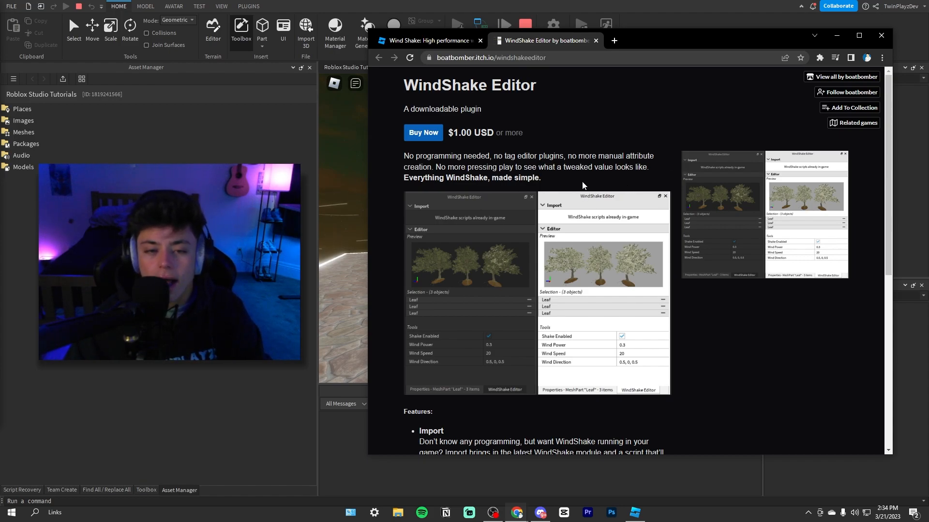
{"action": "mouse_move", "coordinate": [434, 147]}
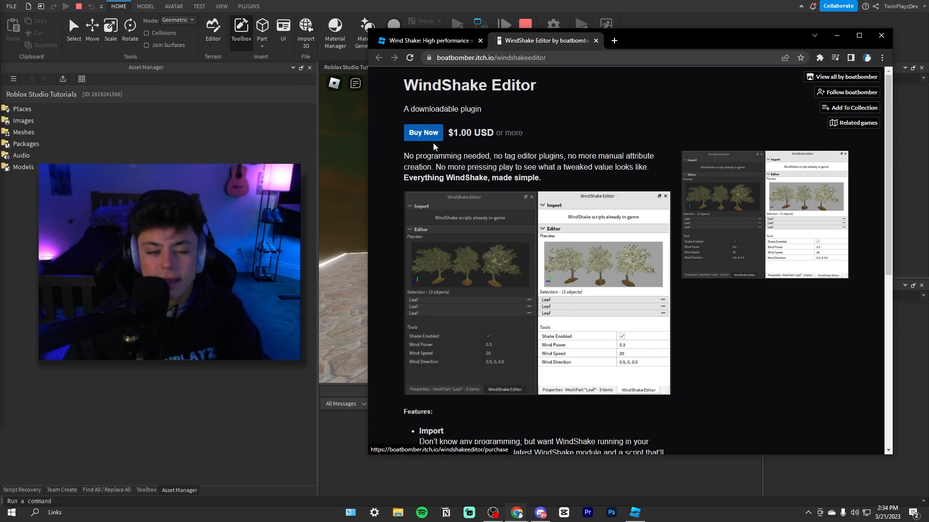
{"action": "scroll", "scroll_direction": "down", "scroll_amount": 3}
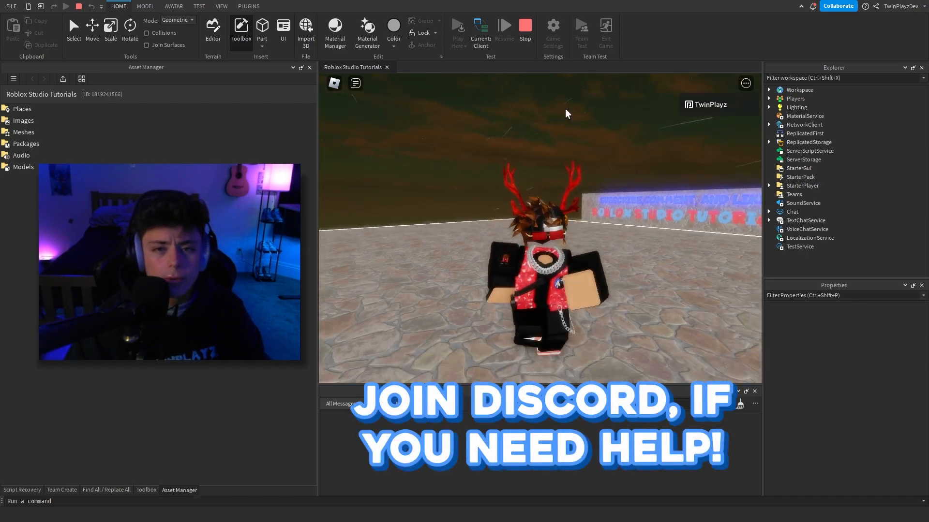
Stop the running playtest to return to editing the place
{"action": "left_click", "coordinate": [457, 24]}
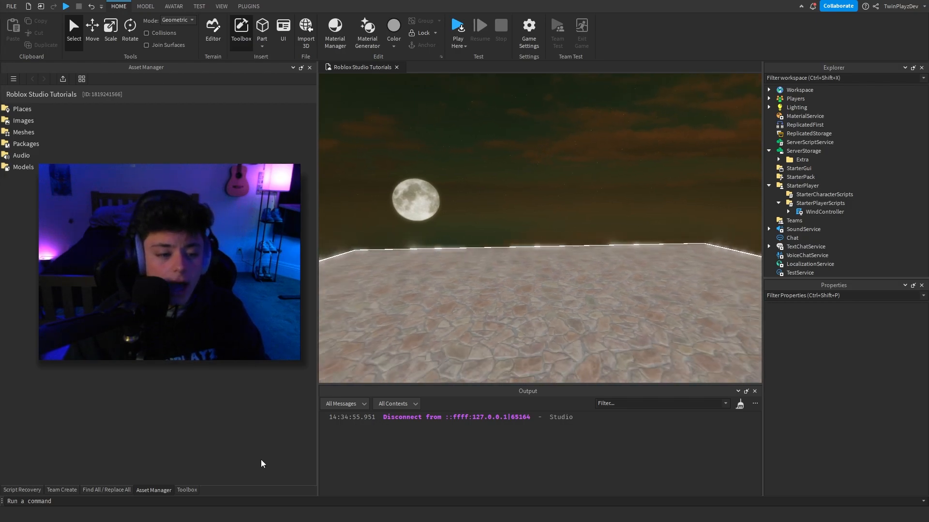
Clear the output log, insert Wind Effects accepting the script warning, and grab WindController
{"action": "left_click", "coordinate": [187, 490]}
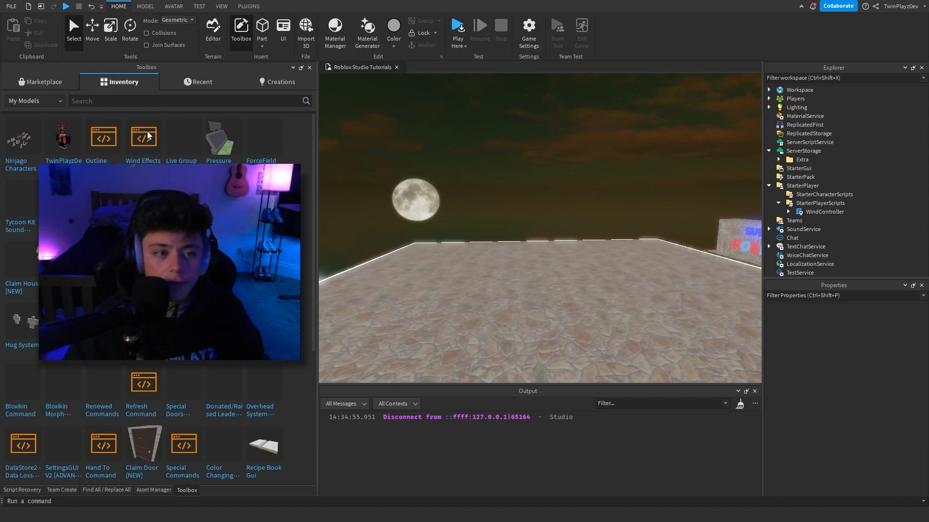
{"action": "left_click", "coordinate": [740, 406]}
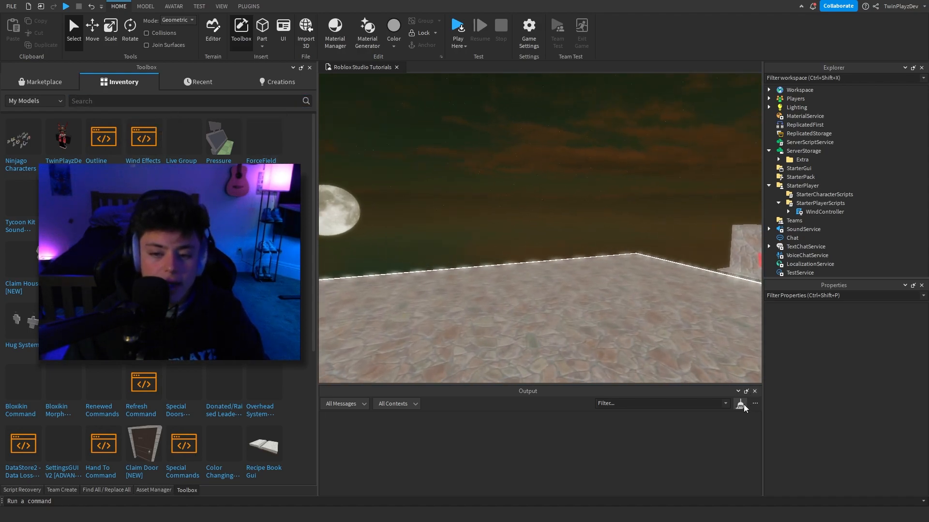
{"action": "left_click", "coordinate": [143, 137]}
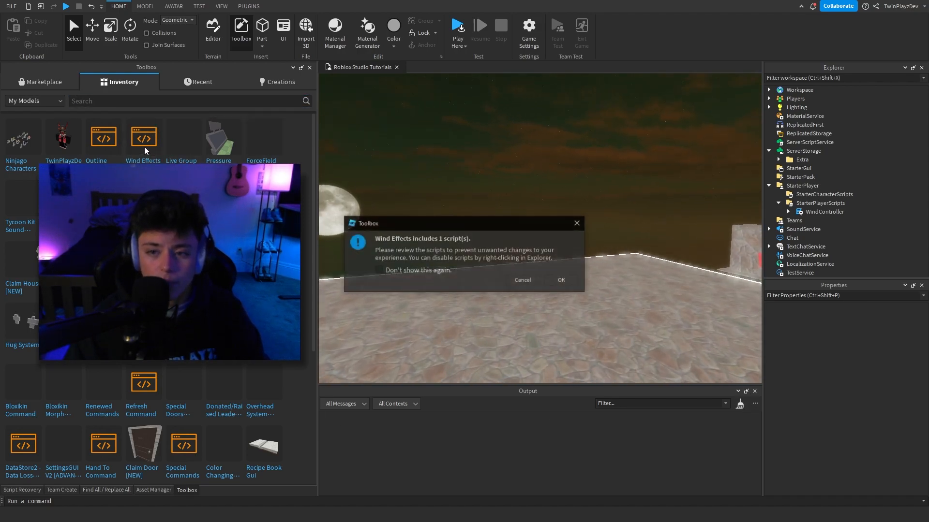
{"action": "left_click", "coordinate": [560, 280]}
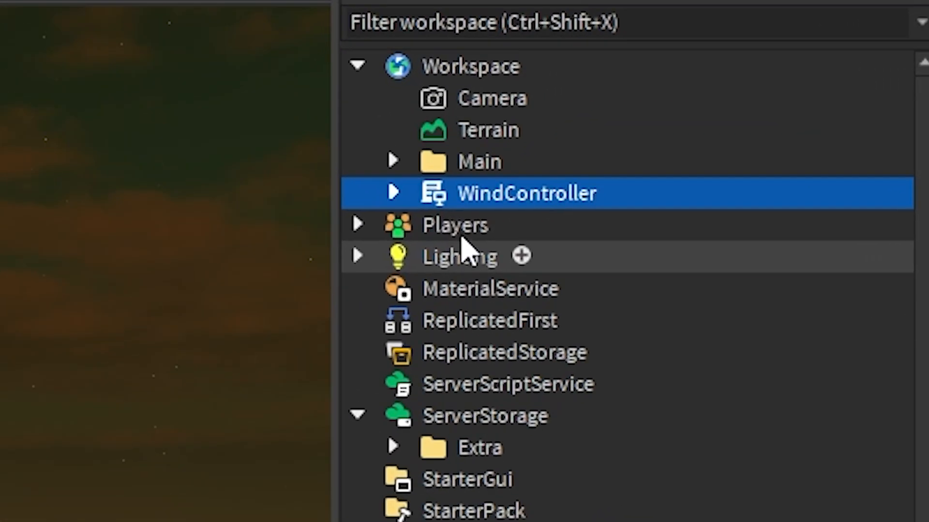
{"action": "left_click", "coordinate": [357, 415]}
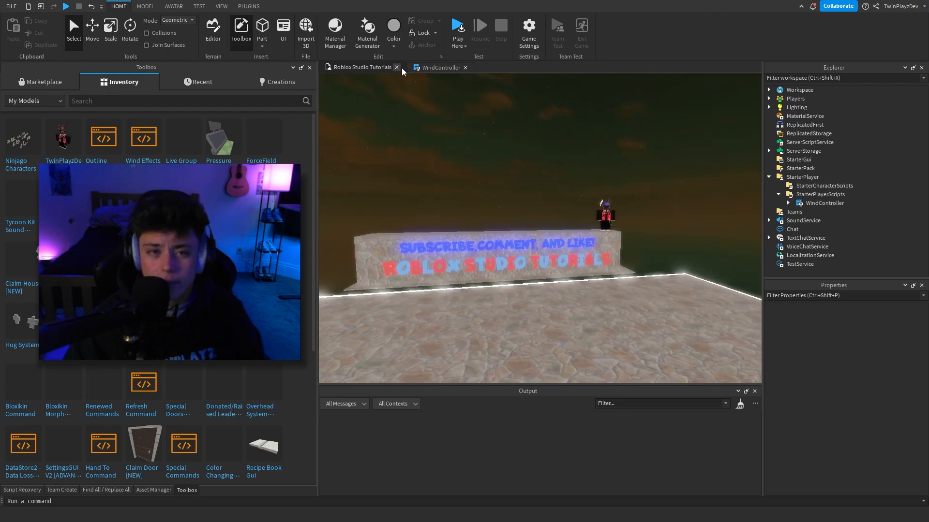
In WindController's WindLines:Init table, change SpawnRate from 15 to 10
{"action": "left_click", "coordinate": [440, 67]}
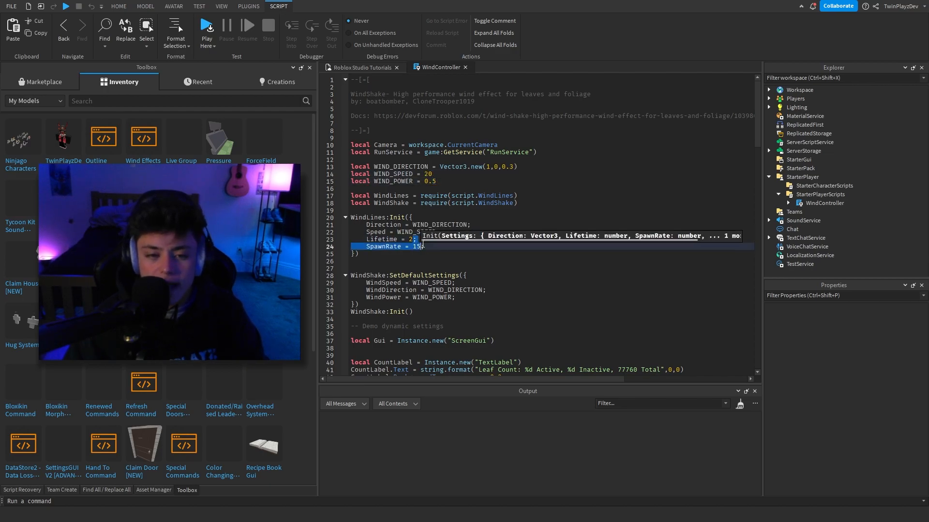
{"action": "left_click", "coordinate": [441, 181]}
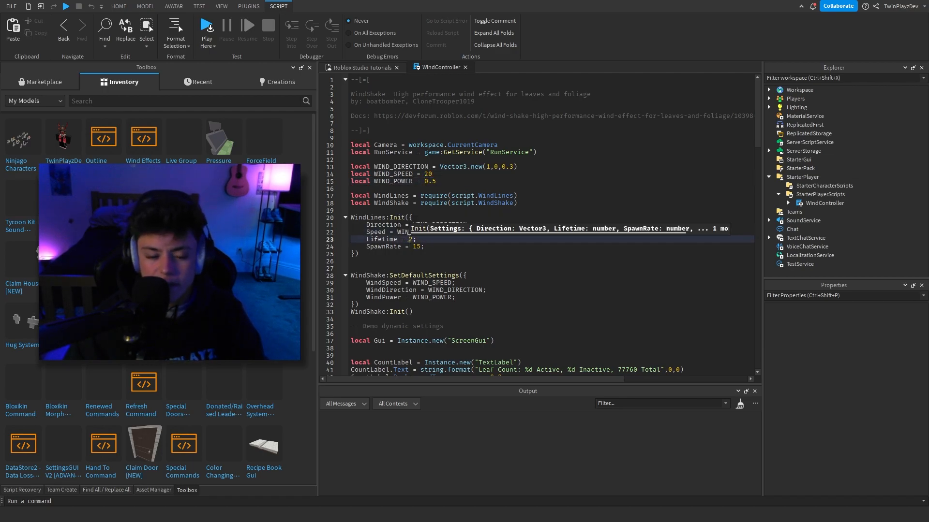
{"action": "scroll", "scroll_direction": "down", "scroll_amount": 3}
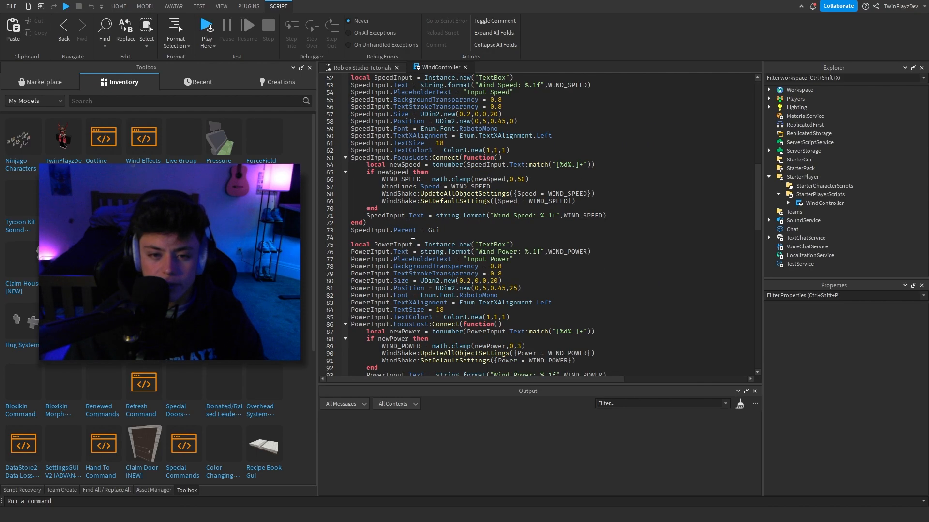
{"action": "scroll", "scroll_direction": "down", "scroll_amount": 3}
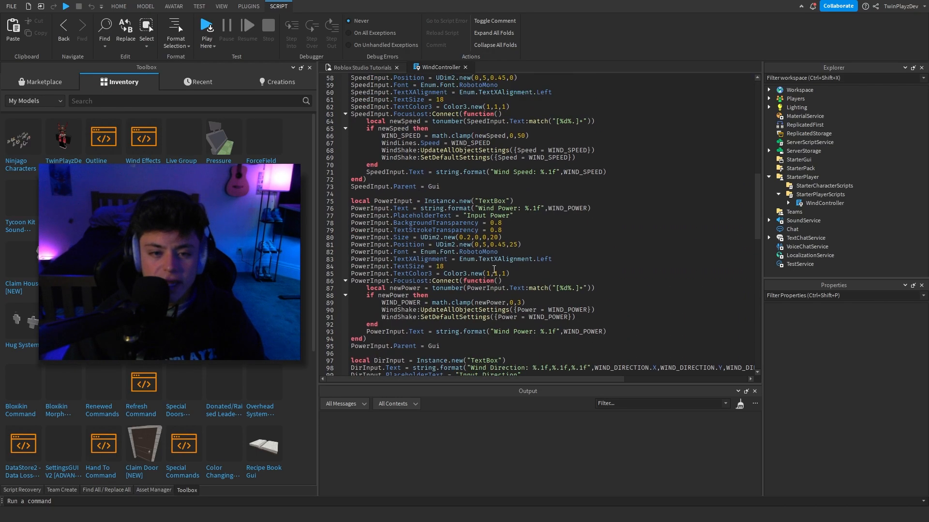
{"action": "scroll", "scroll_direction": "up", "scroll_amount": 3}
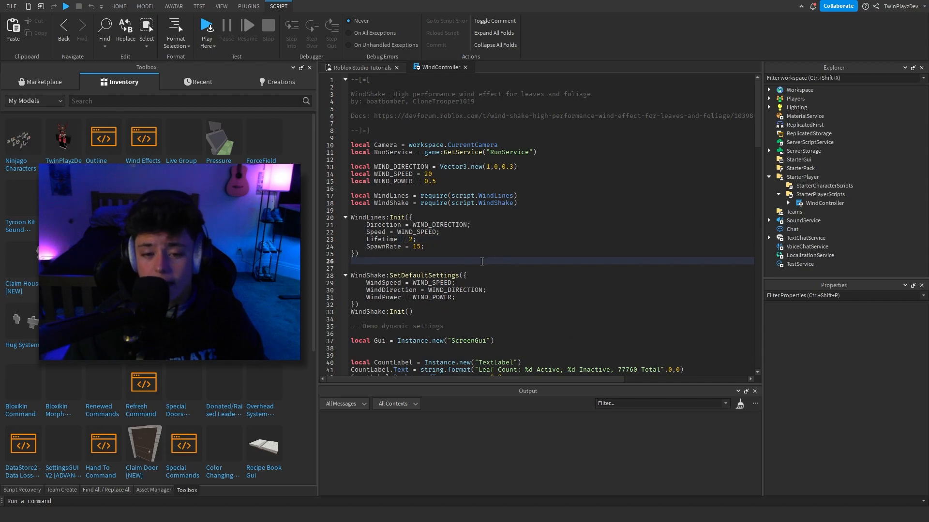
{"action": "scroll", "scroll_direction": "down", "scroll_amount": 3}
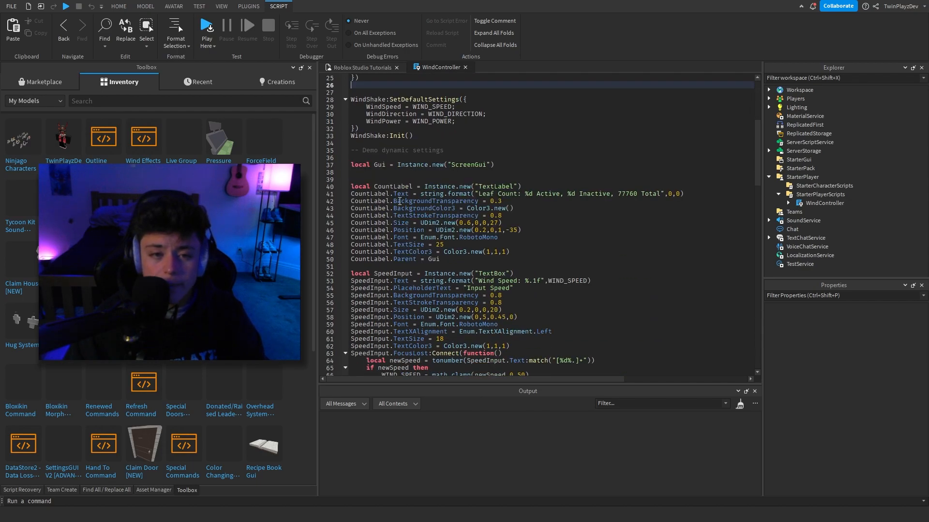
{"action": "scroll", "scroll_direction": "up", "scroll_amount": 3}
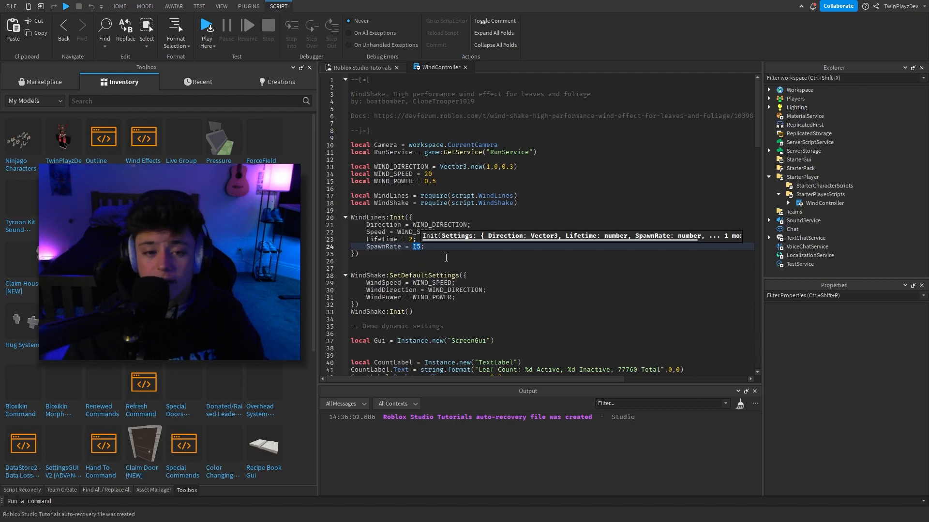
{"action": "type", "text": "5"}
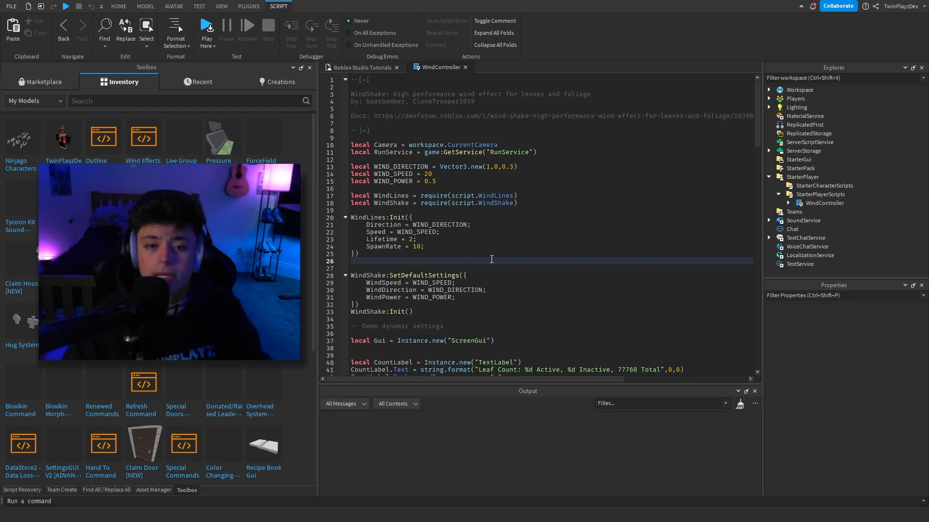
{"action": "left_click", "coordinate": [788, 203]}
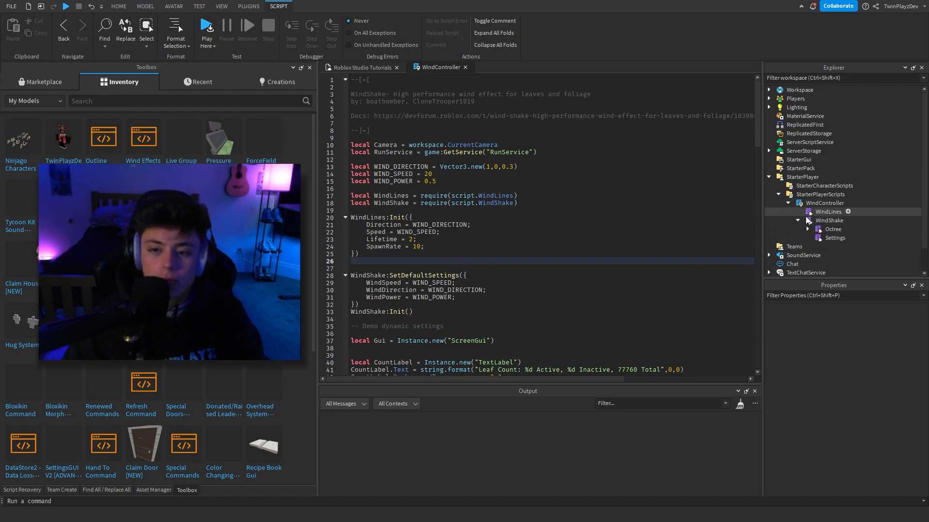
{"action": "double_click", "coordinate": [828, 212]}
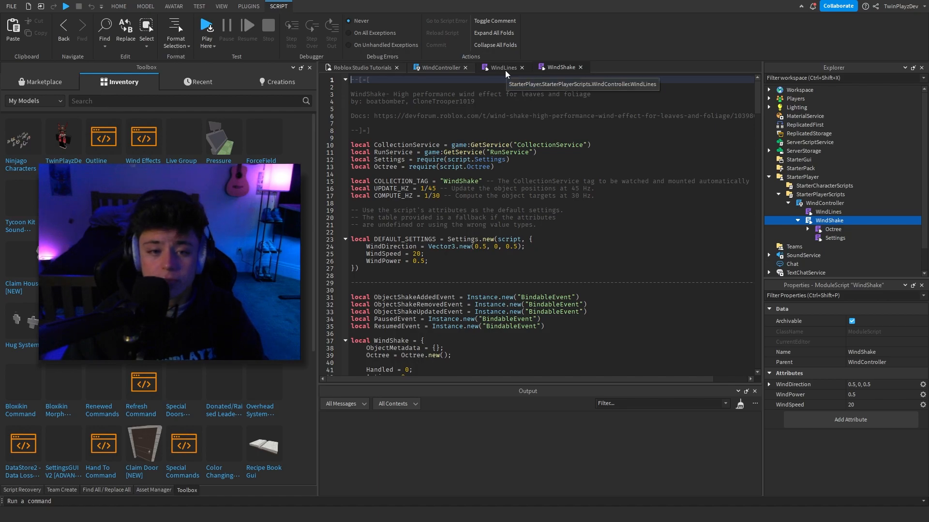
{"action": "scroll", "scroll_direction": "down", "scroll_amount": 3}
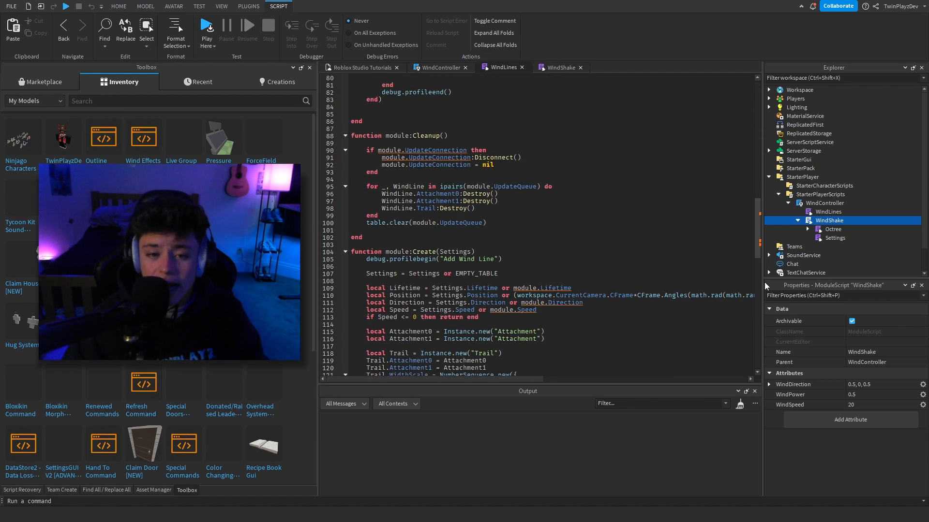
{"action": "scroll", "scroll_direction": "down", "scroll_amount": 3}
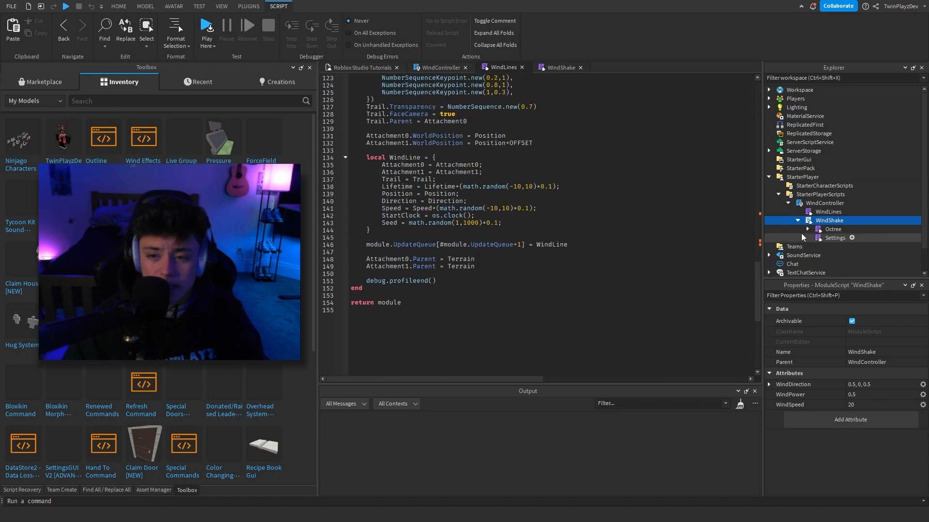
{"action": "left_click", "coordinate": [808, 229]}
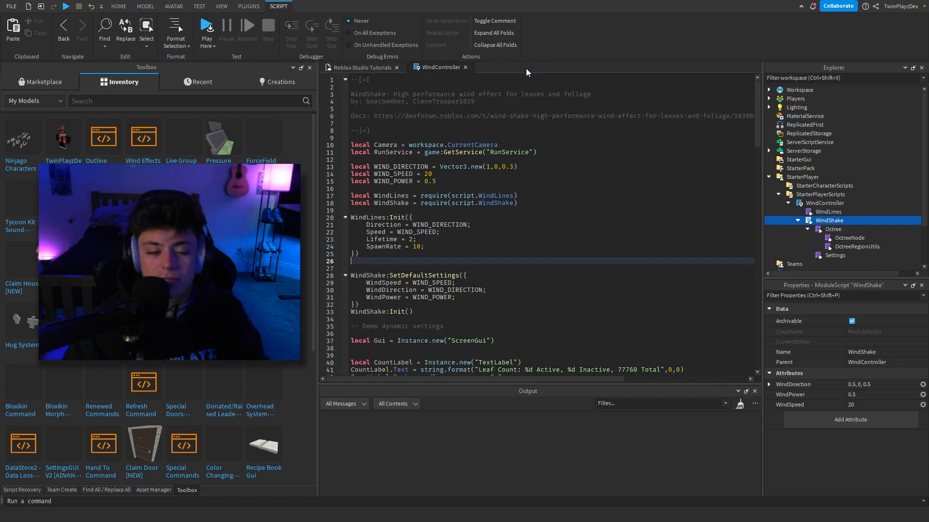
{"action": "scroll", "scroll_direction": "down", "scroll_amount": 3}
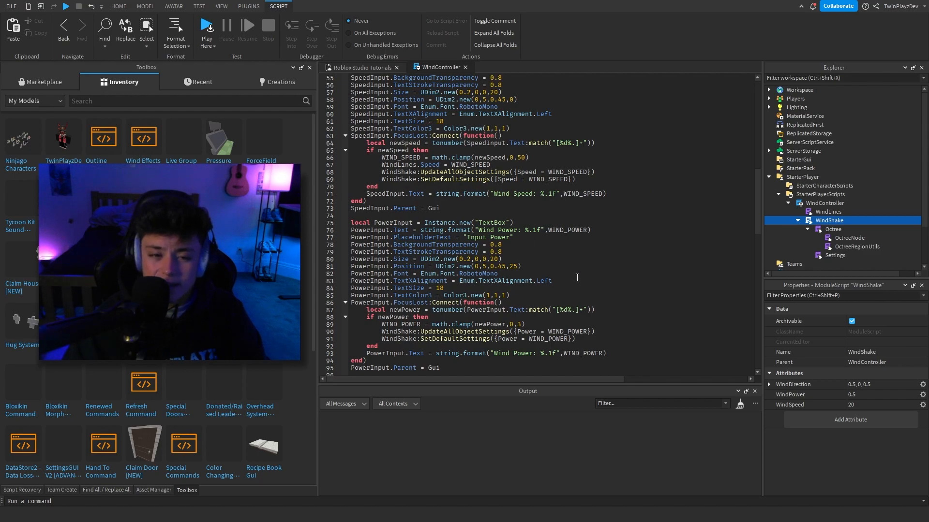
{"action": "scroll", "scroll_direction": "up", "scroll_amount": 3}
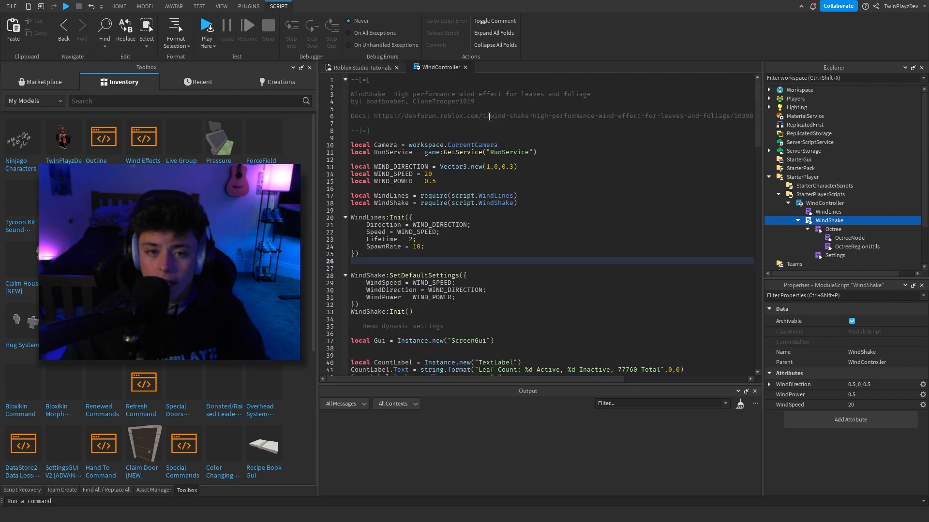